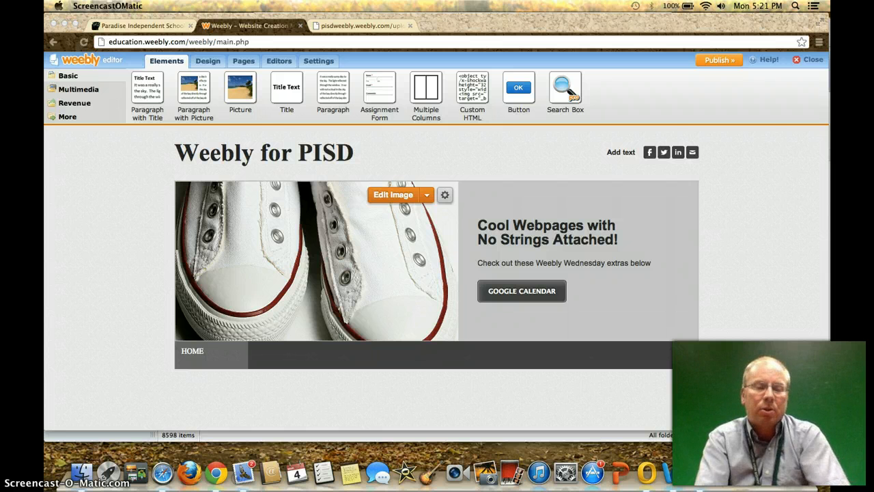
Hide the other My calendars entries so only Paradise Junior High School events show for March 2013.
click(522, 289)
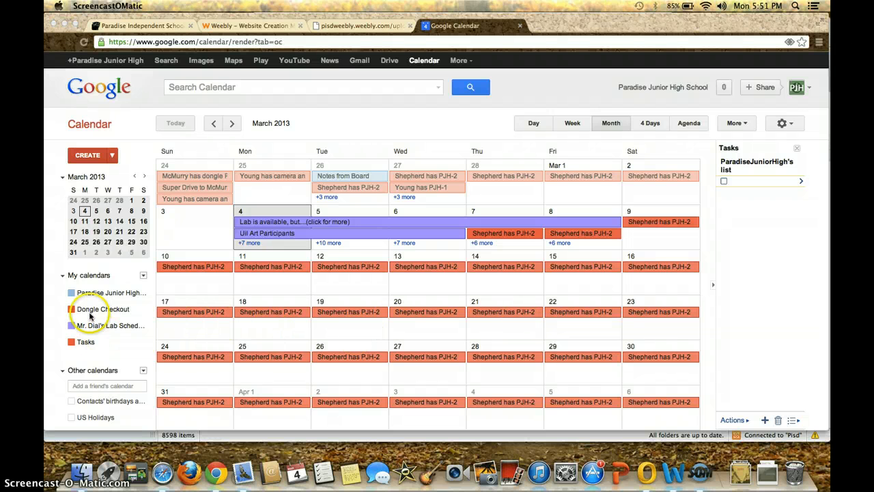
mouse_move(131, 274)
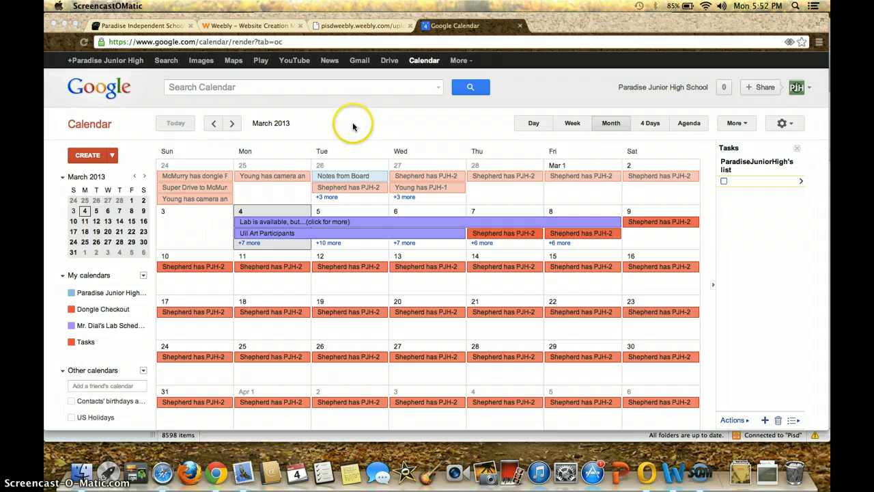
mouse_move(96, 299)
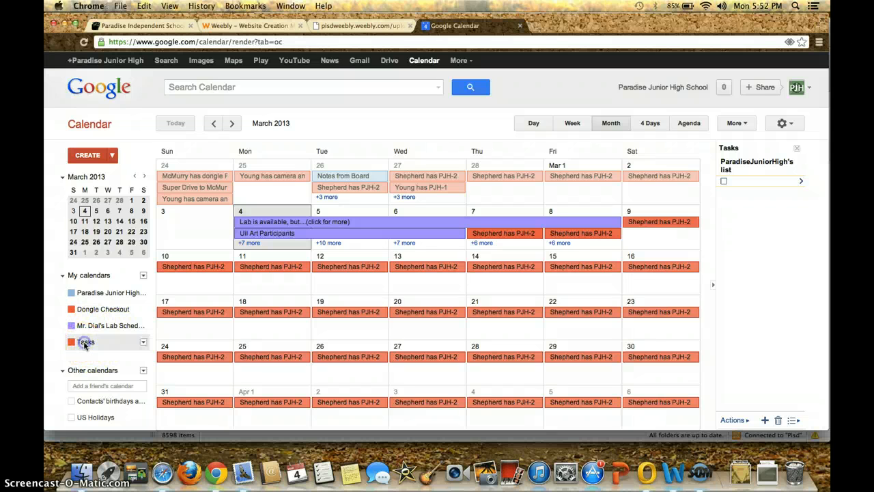
click(71, 341)
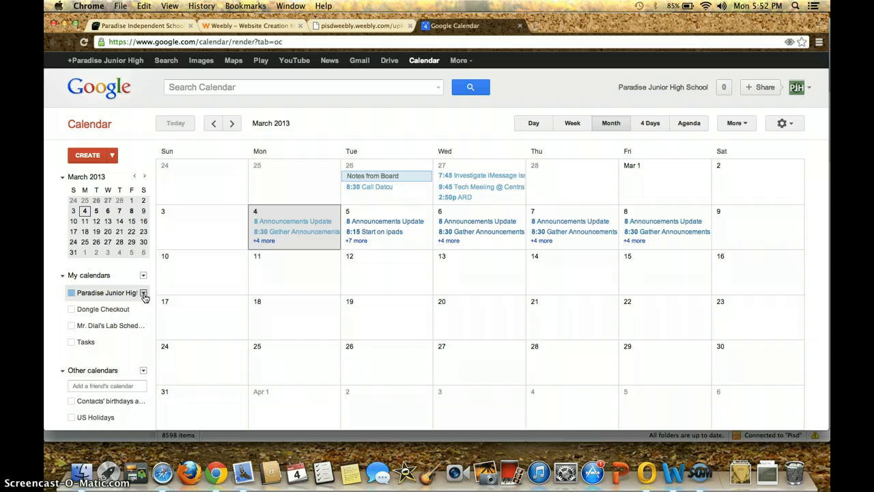
Choose Share this Calendar from the school calendar's dropdown to reach its sharing settings.
click(144, 292)
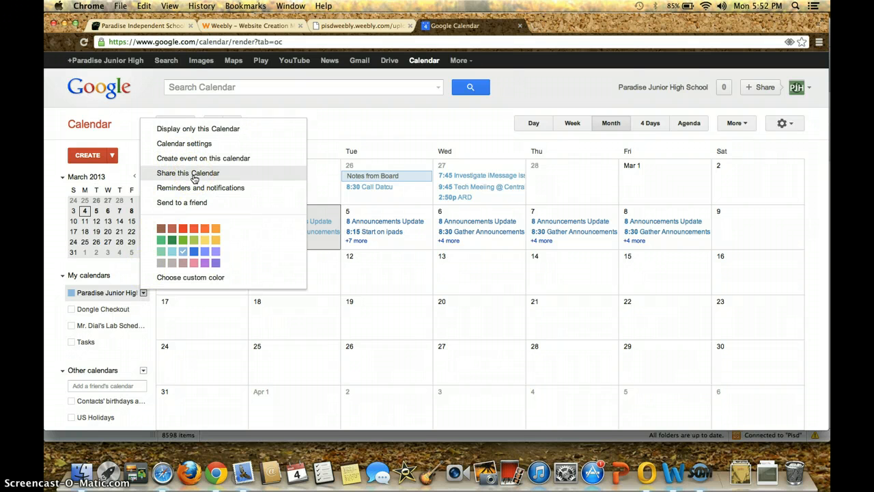
click(189, 172)
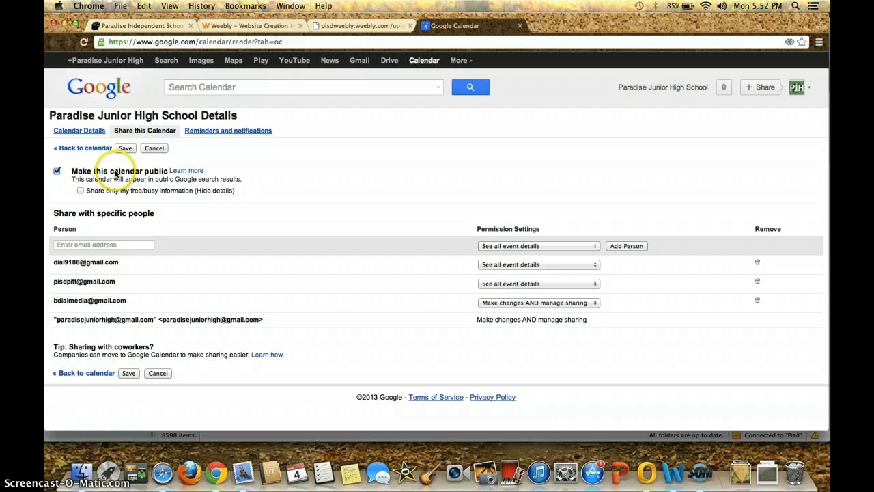
mouse_move(145, 176)
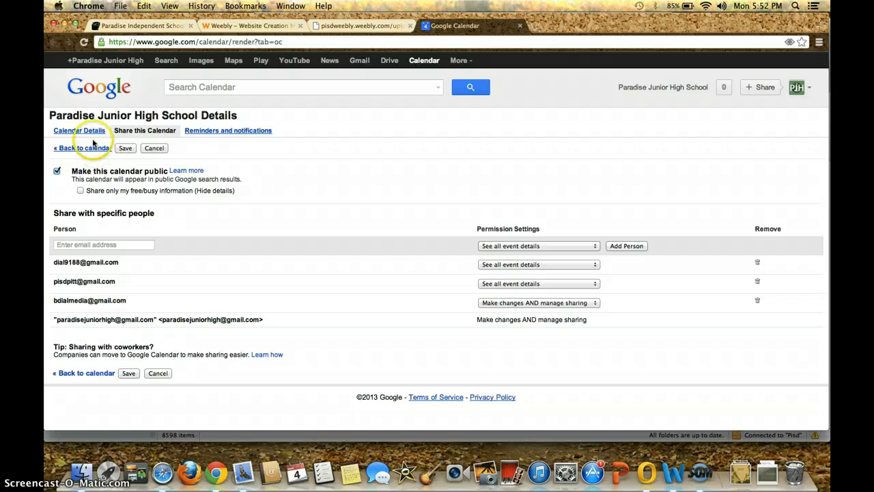
Switch to Calendar Details and scroll to the Embed This Calendar section.
click(79, 131)
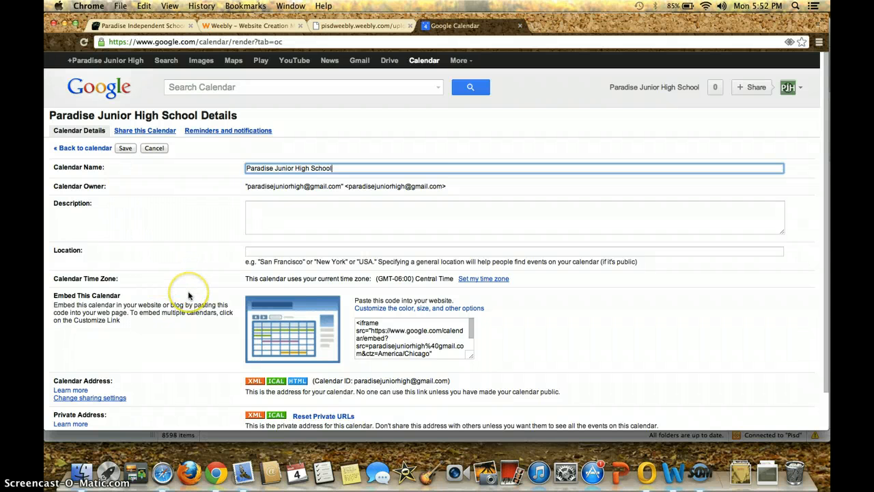
scroll(down, 3)
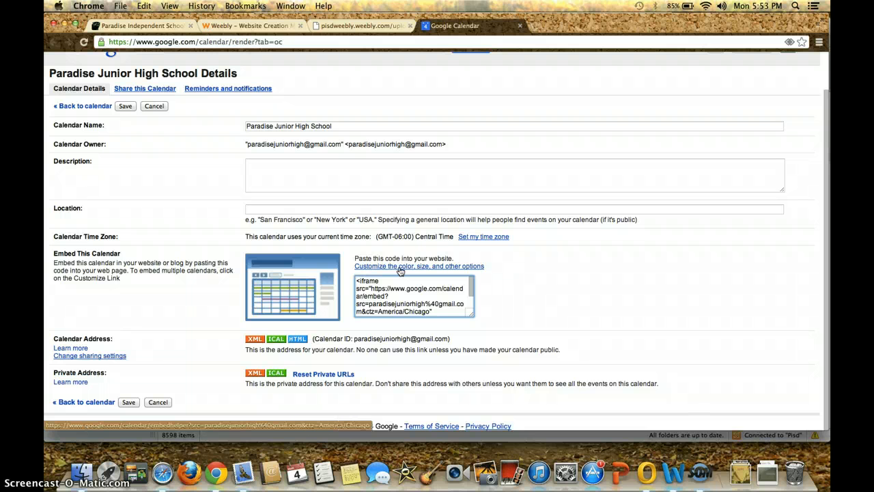
Start customising the embed's color, size and other options in the helper.
click(417, 265)
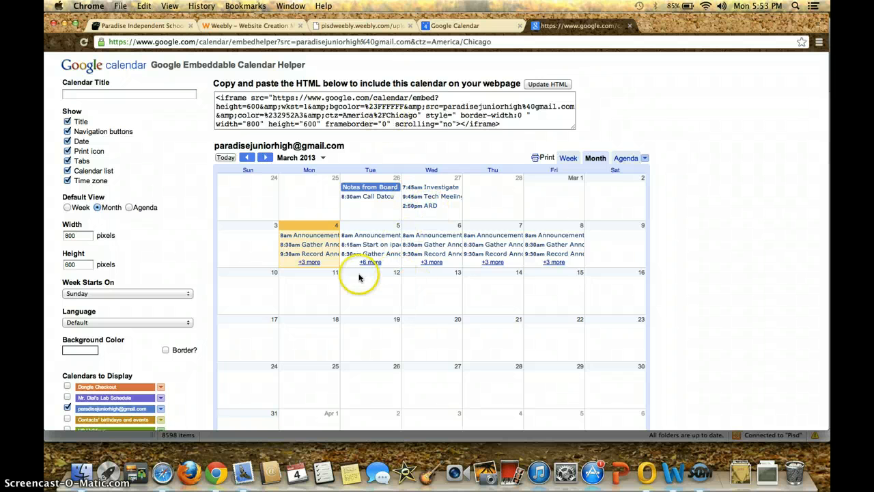
mouse_move(571, 221)
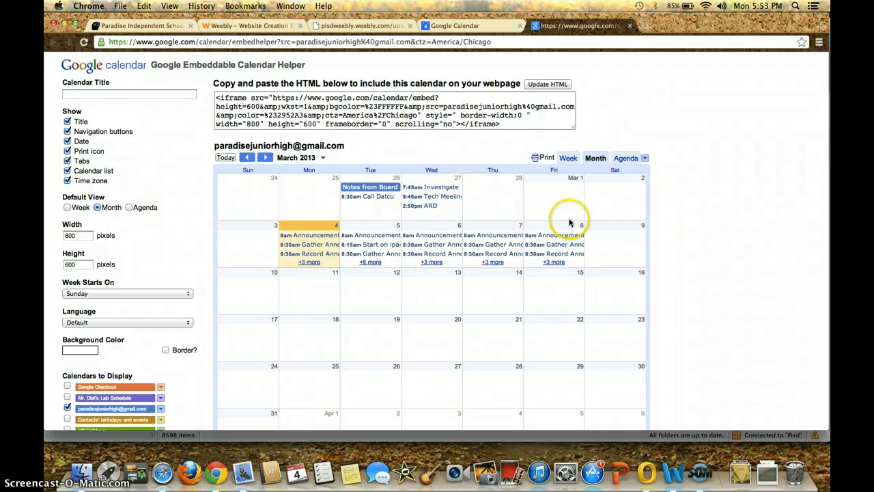
mouse_move(544, 230)
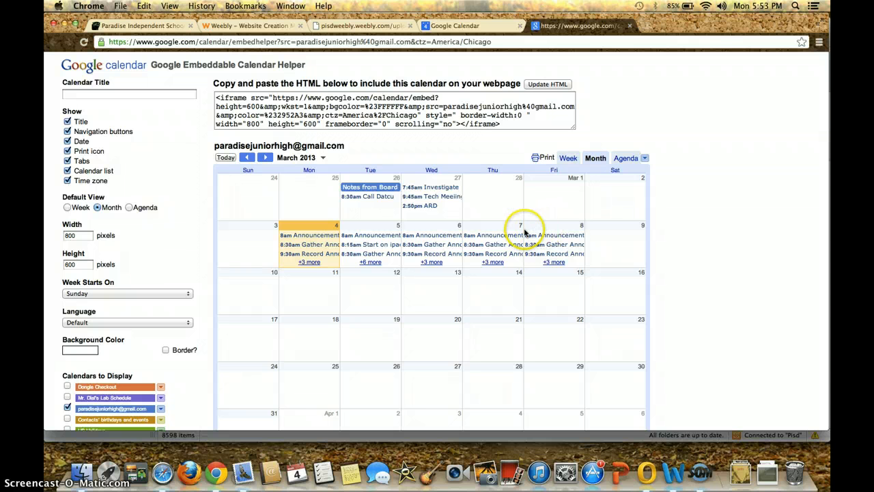
mouse_move(626, 158)
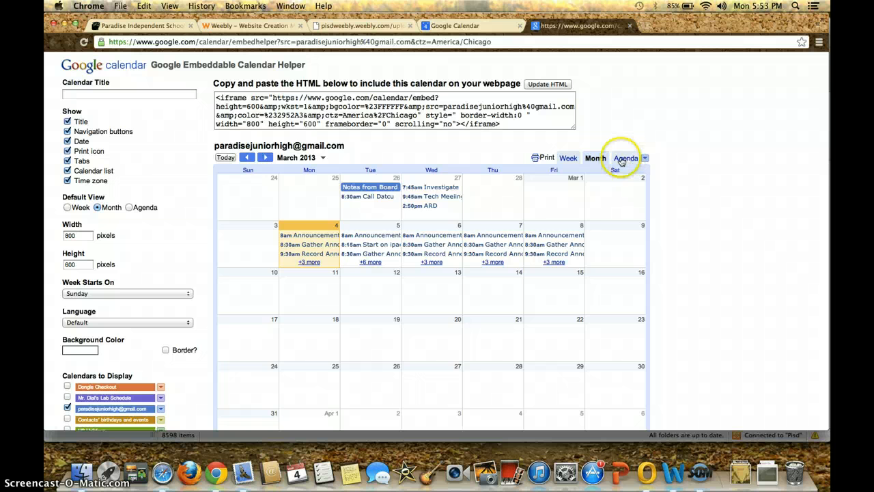
Preview the embedded calendar as an agenda list of events from Monday, March 4.
click(625, 159)
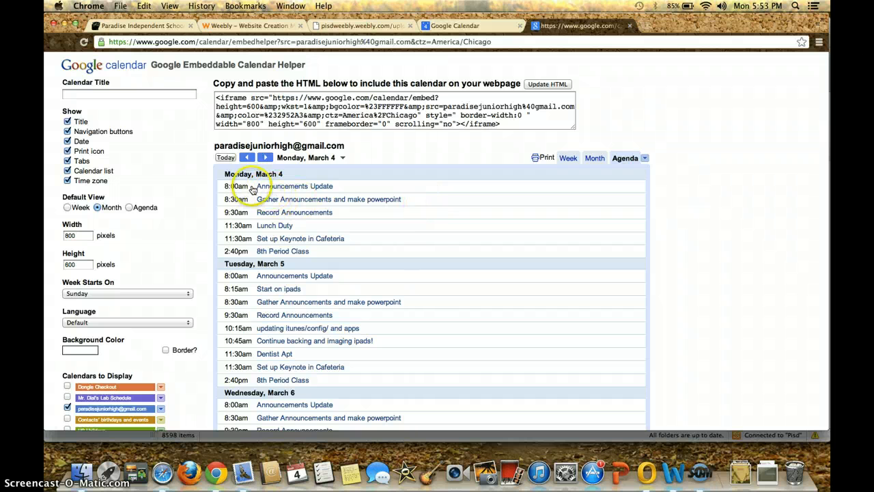
mouse_move(273, 348)
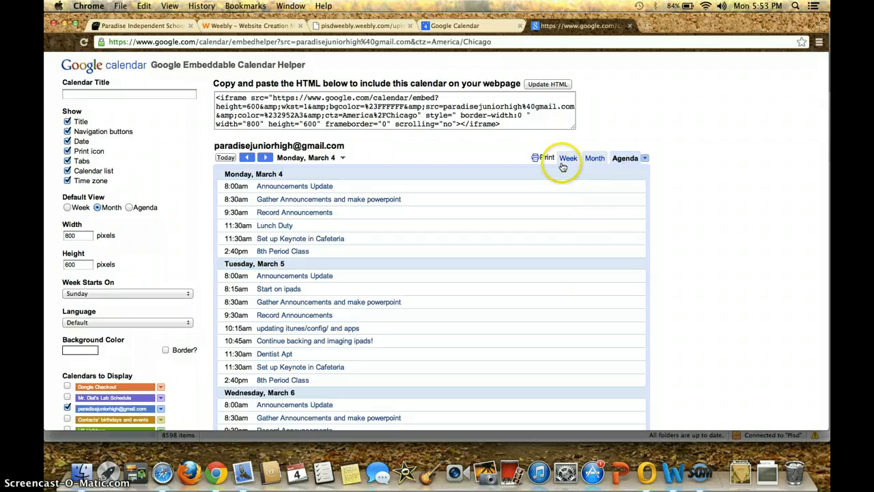
mouse_move(407, 164)
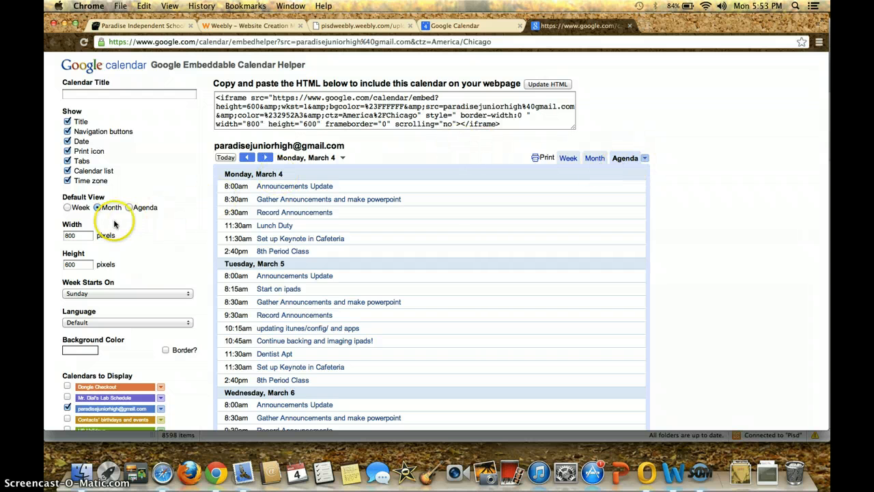
mouse_move(159, 222)
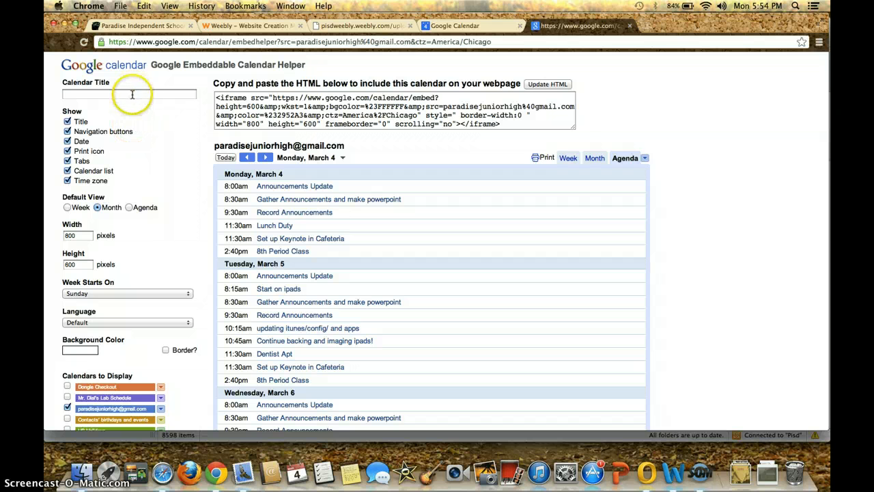
Enter a 'Mr' calendar title, make agenda the default view, and set width to 400.
text(Mr. Dial's Agenda)
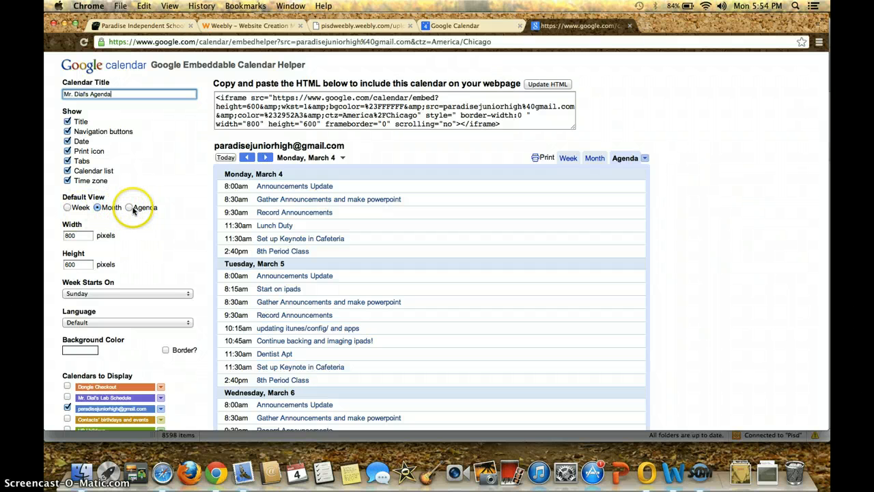
click(129, 207)
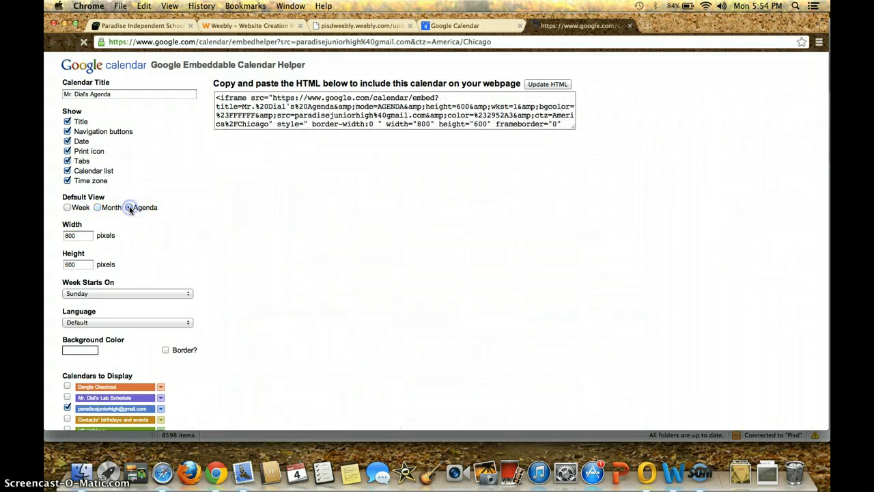
click(129, 208)
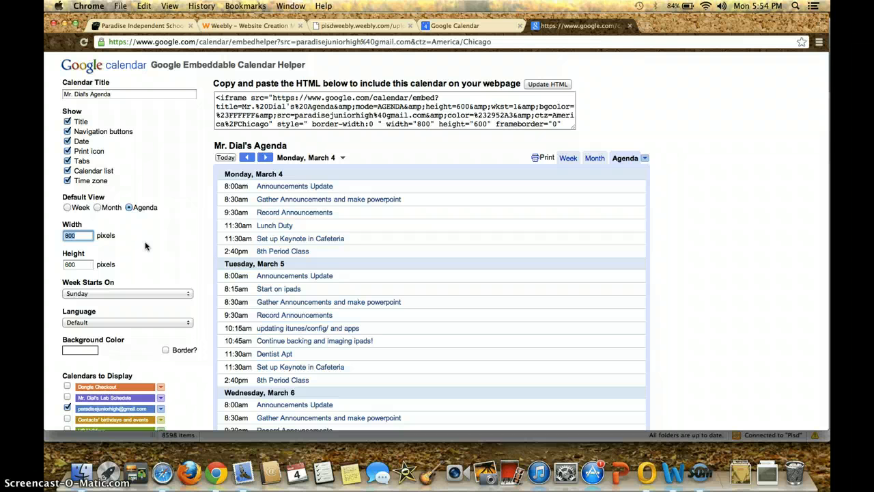
text(400)
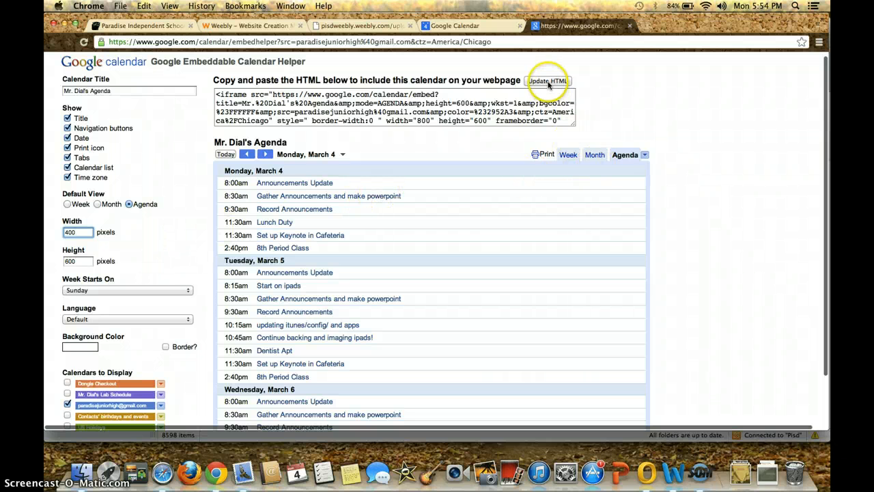
Update the embed code, then try week view with a 1000-pixel width.
click(547, 80)
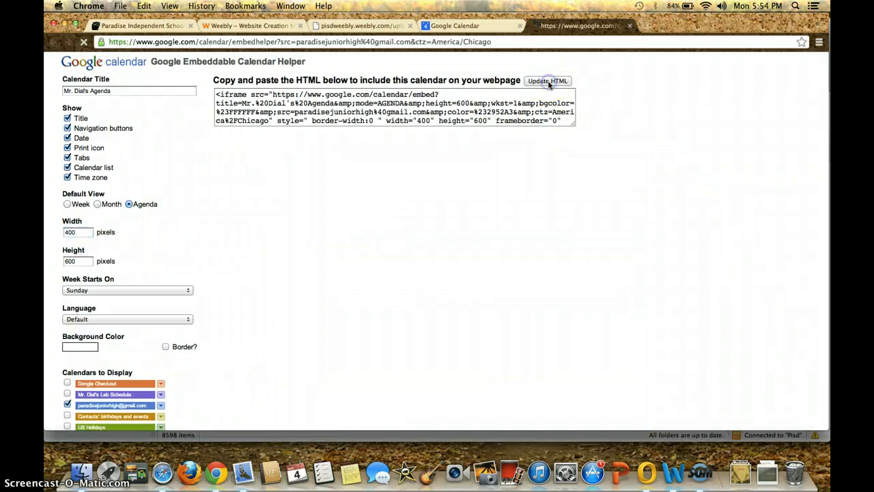
click(547, 80)
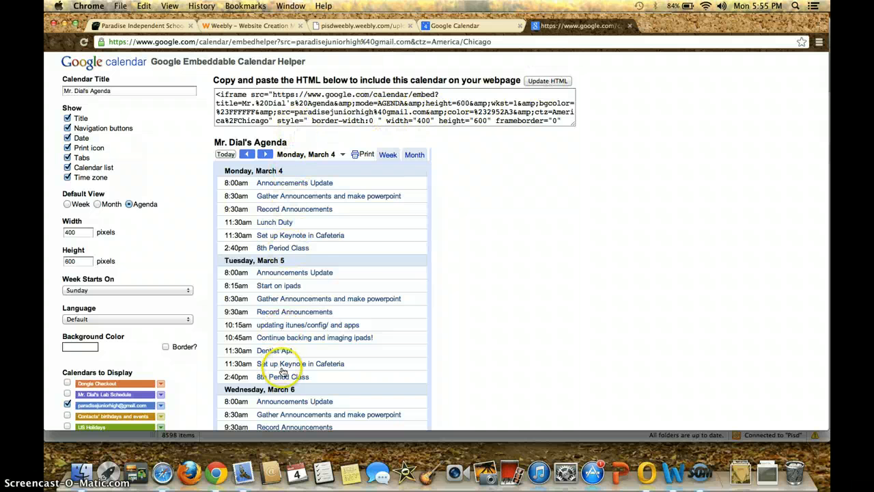
mouse_move(314, 302)
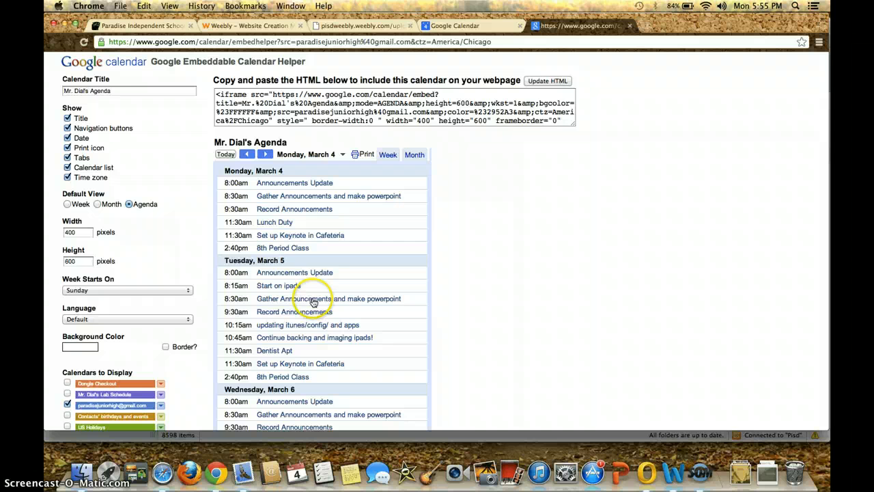
scroll(down, 3)
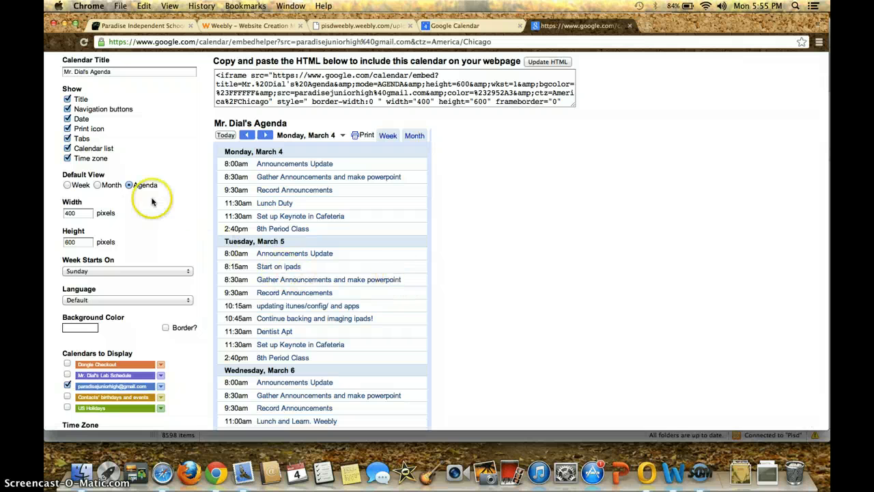
click(67, 186)
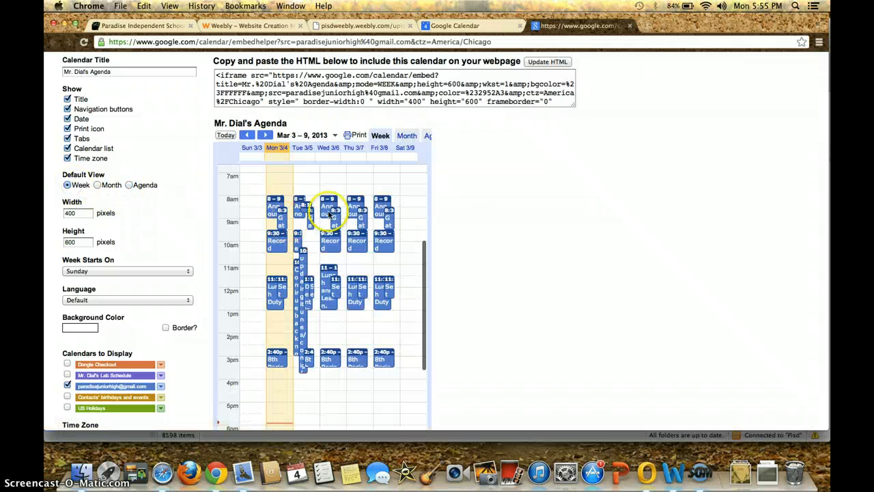
mouse_move(125, 229)
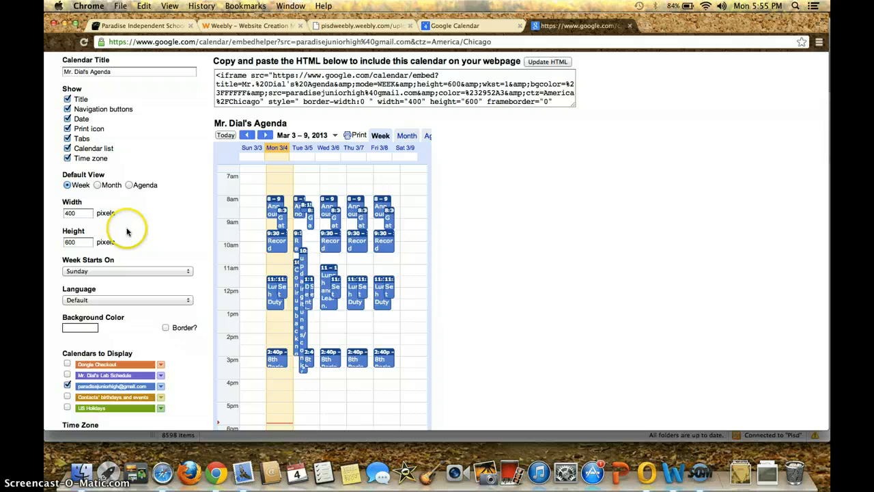
click(76, 213)
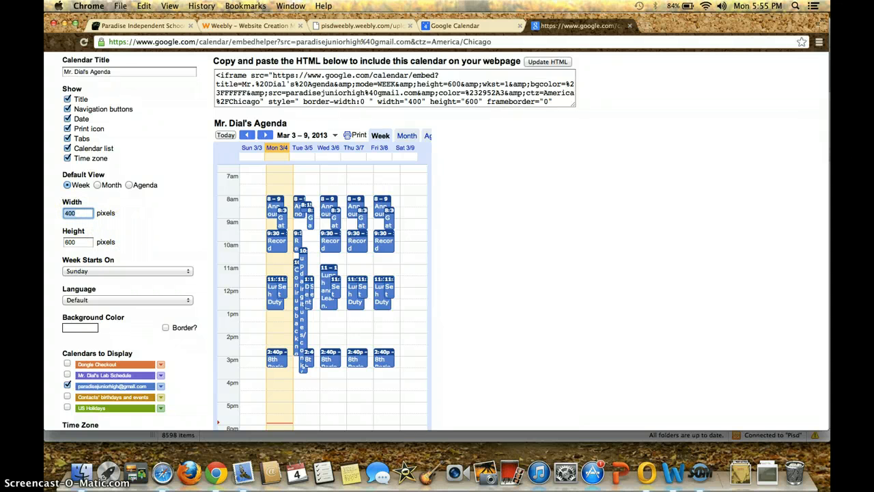
text(1000)
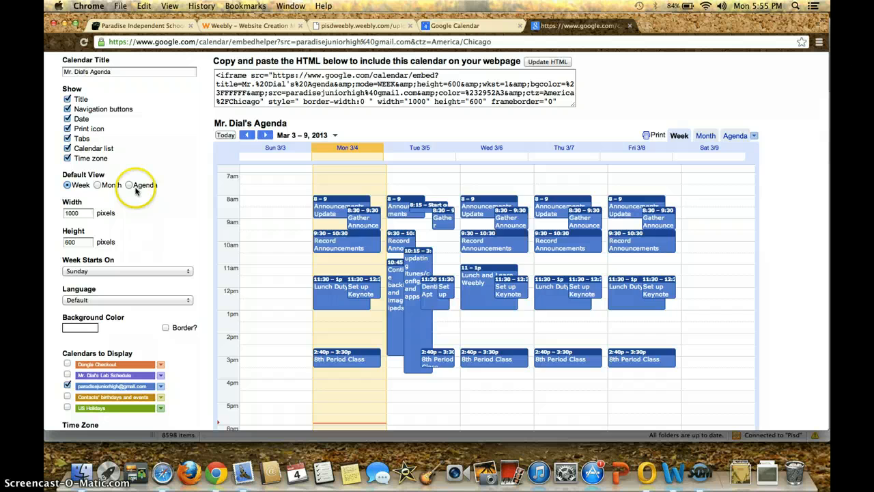
Return the embedded calendar to agenda view at 400 pixels wide.
click(128, 185)
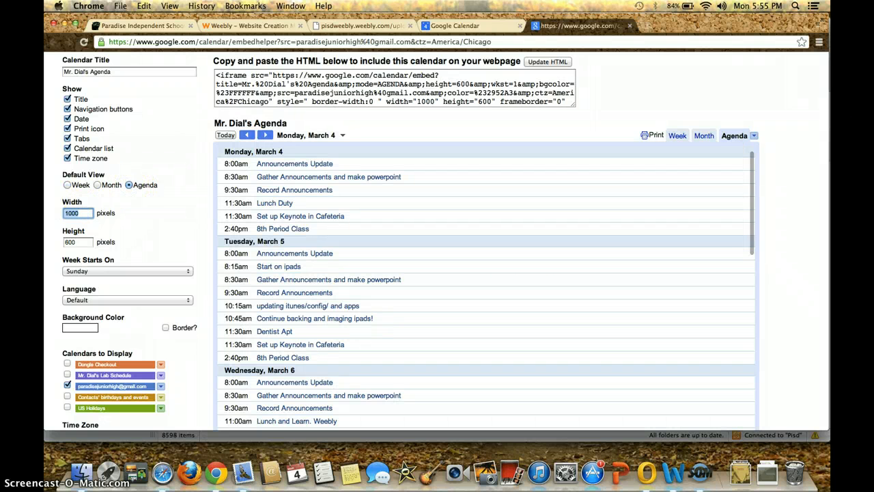
text(400)
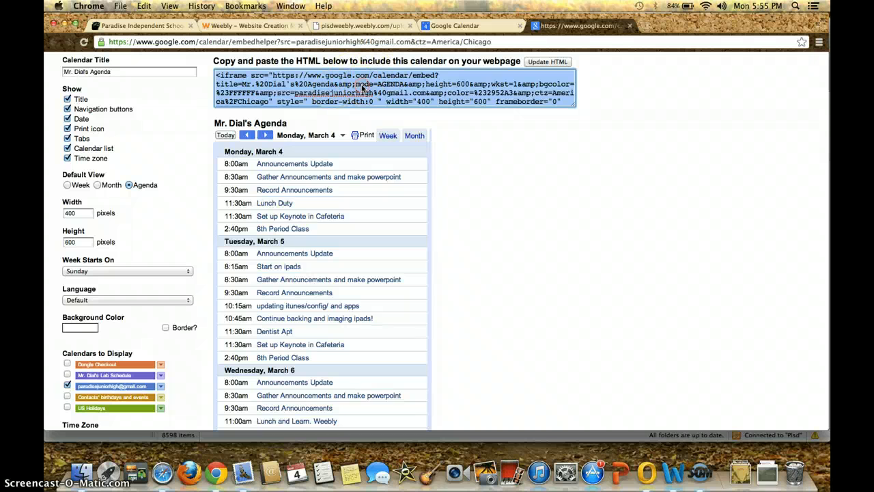
Copy the agenda calendar's embed HTML code via the right-click menu.
right_click(362, 89)
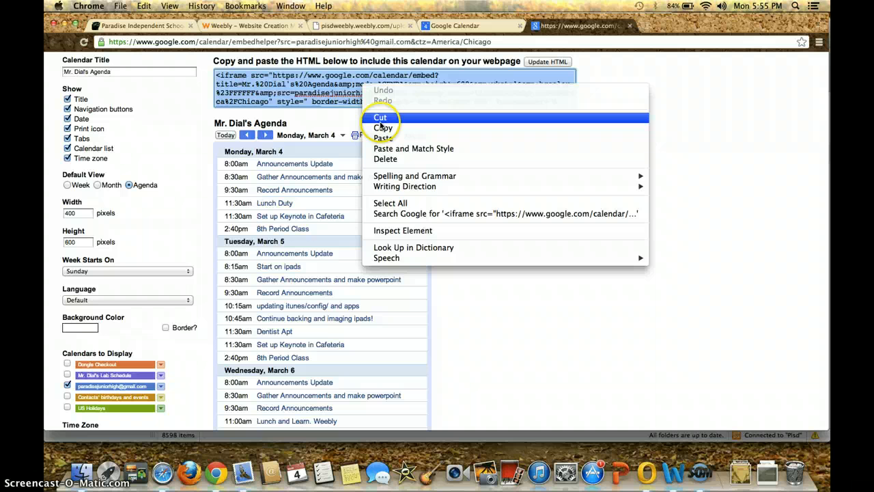
mouse_move(383, 128)
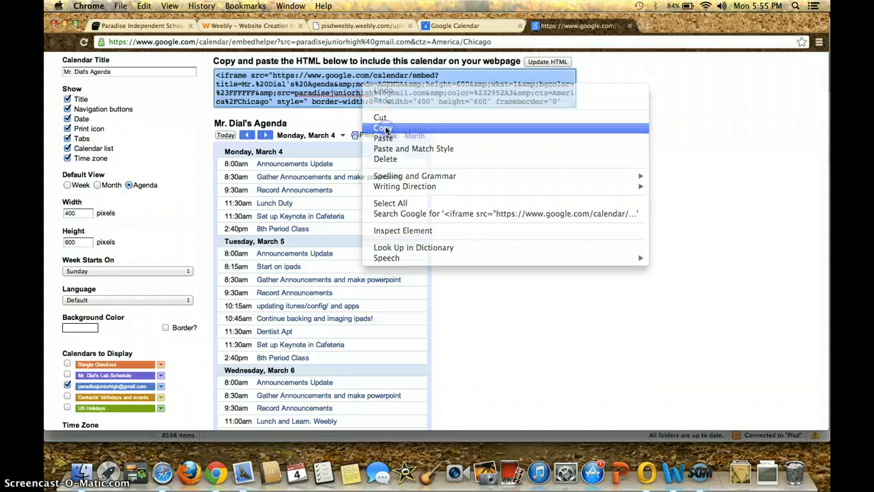
click(382, 128)
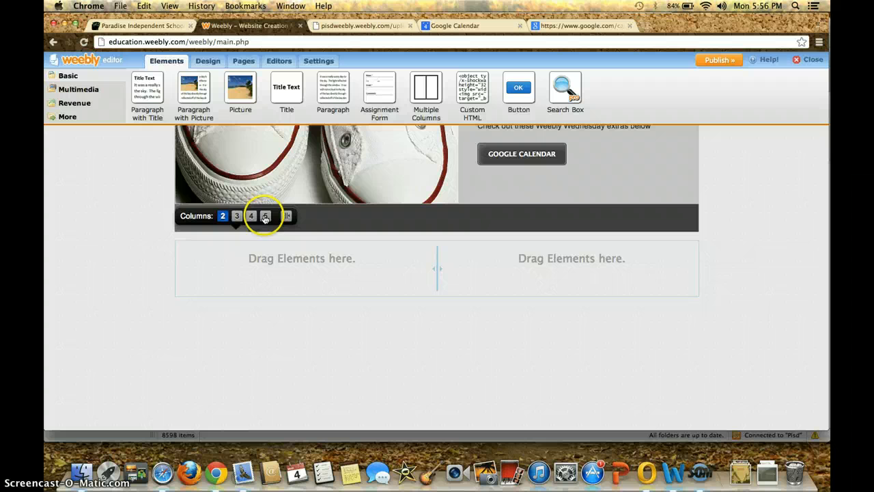
Make the section 2 columns and drop a Custom HTML element into the right column.
click(265, 216)
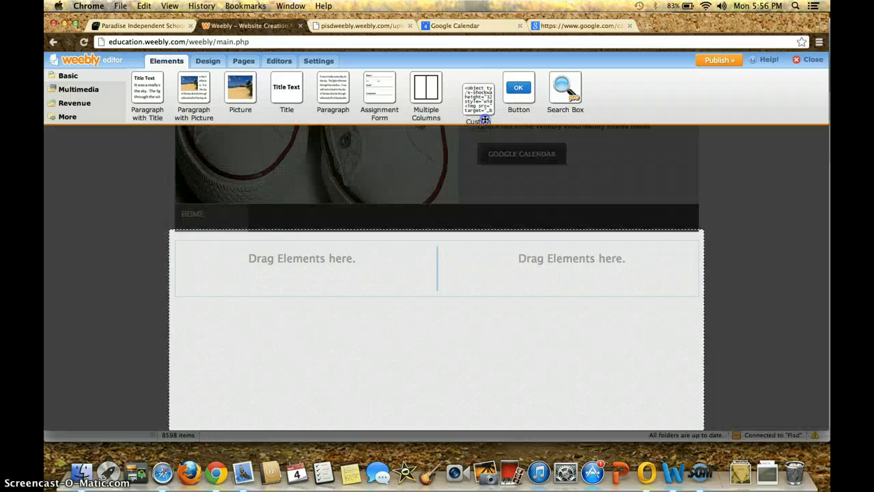
drag(478, 98, 502, 249)
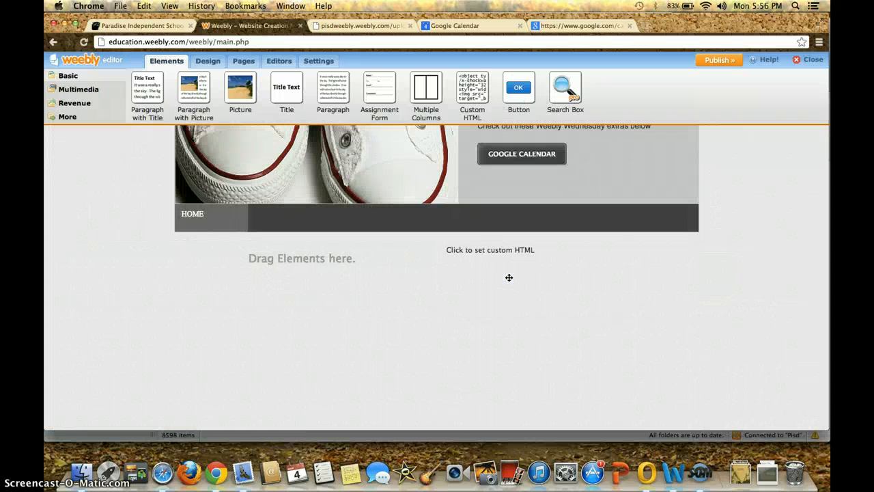
Paste the copied iframe code into the Custom HTML block to embed Mr. Dial's Agenda.
click(489, 248)
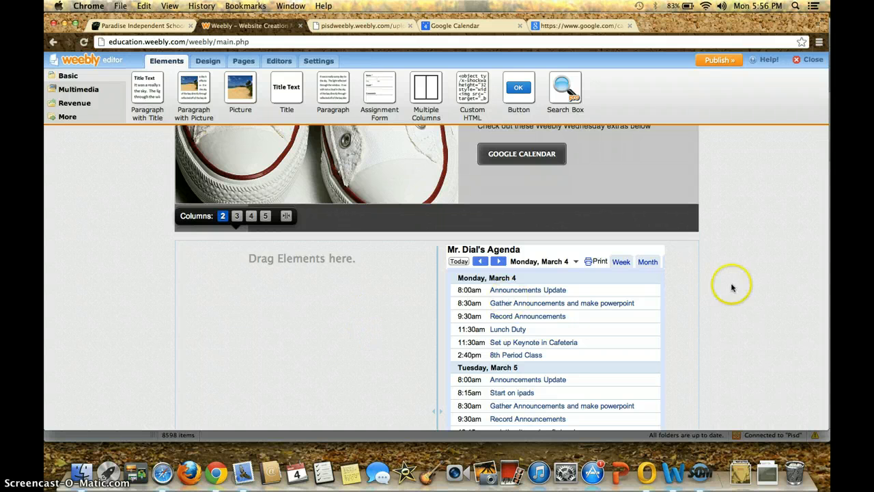
Add a picture-and-text block titled 'Calendar Page' with a caption to the left column, selecting its sample image.
scroll(down, 3)
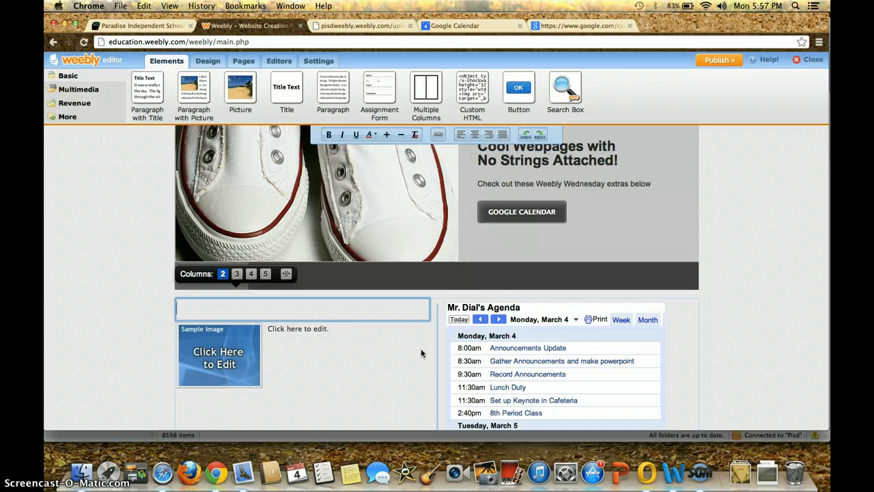
text(Calendar Page)
click(346, 329)
text(Isn't that Cool)
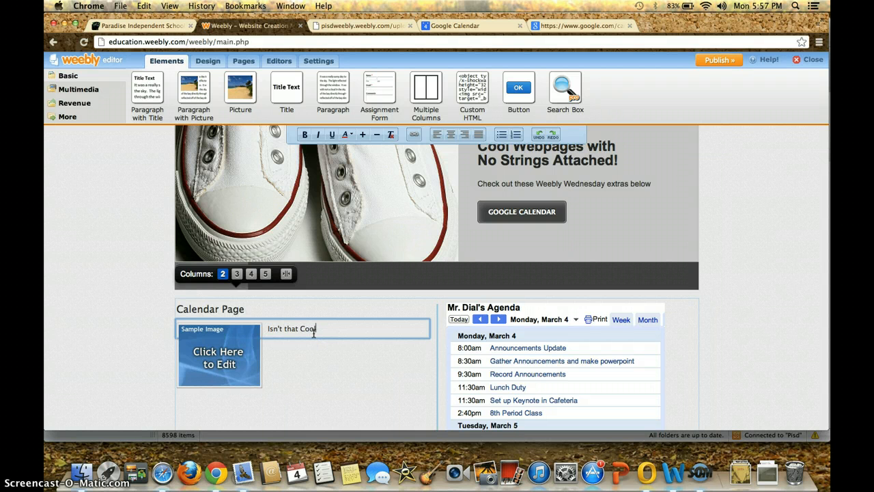
click(218, 358)
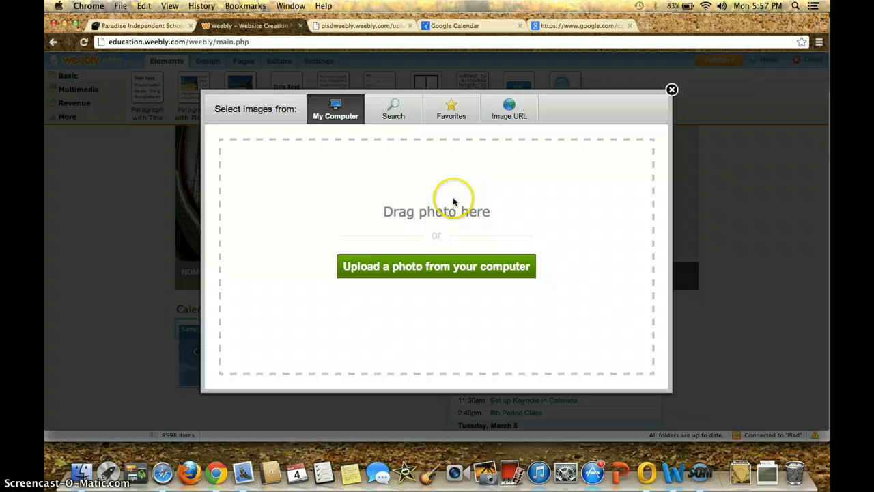
Search Weebly's free photos for 'calendar' and use the calendar screenshot as the image.
click(393, 109)
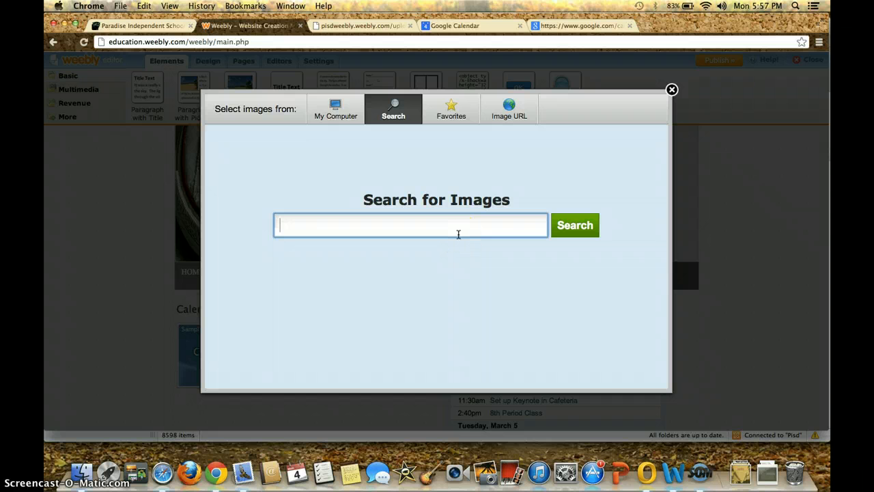
text(calendar)
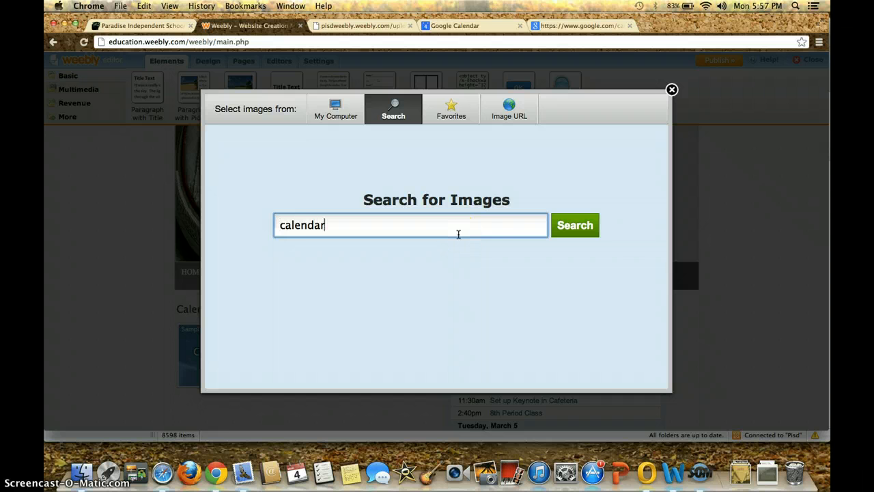
click(575, 224)
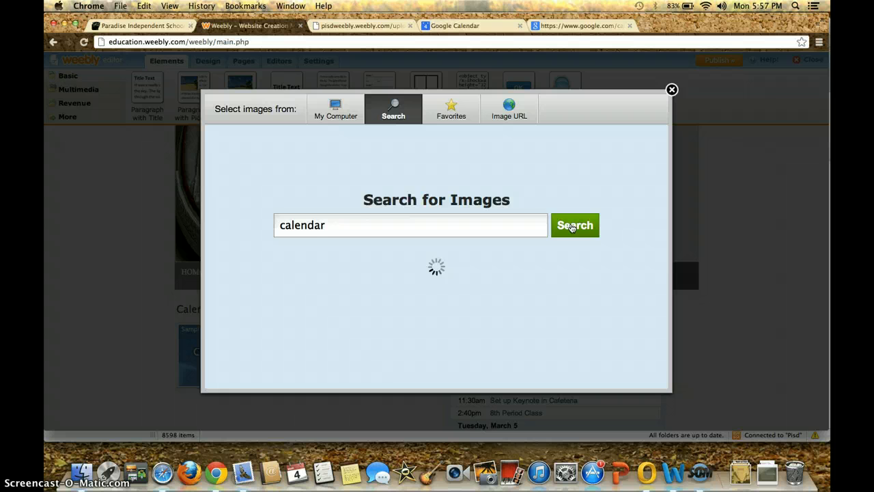
click(573, 224)
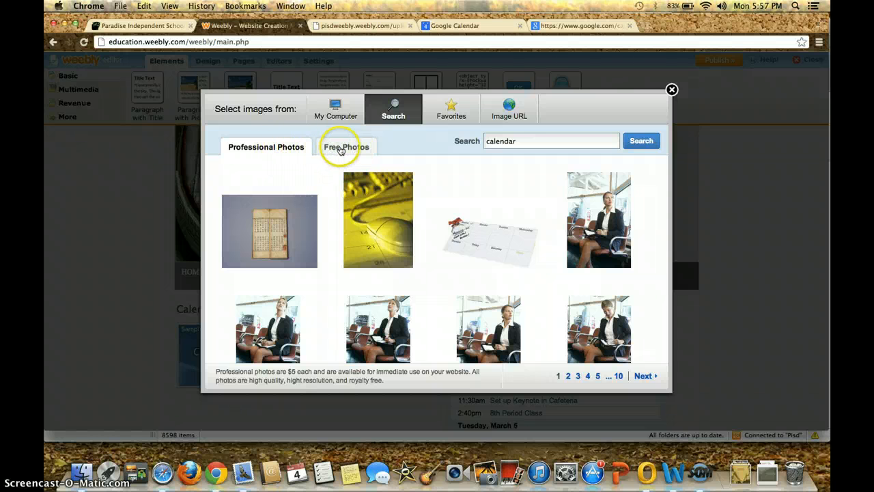
click(347, 147)
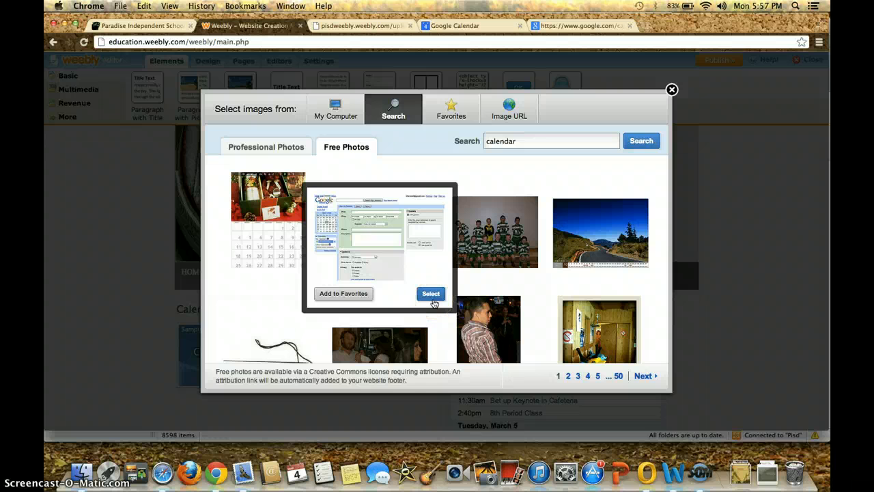
click(672, 90)
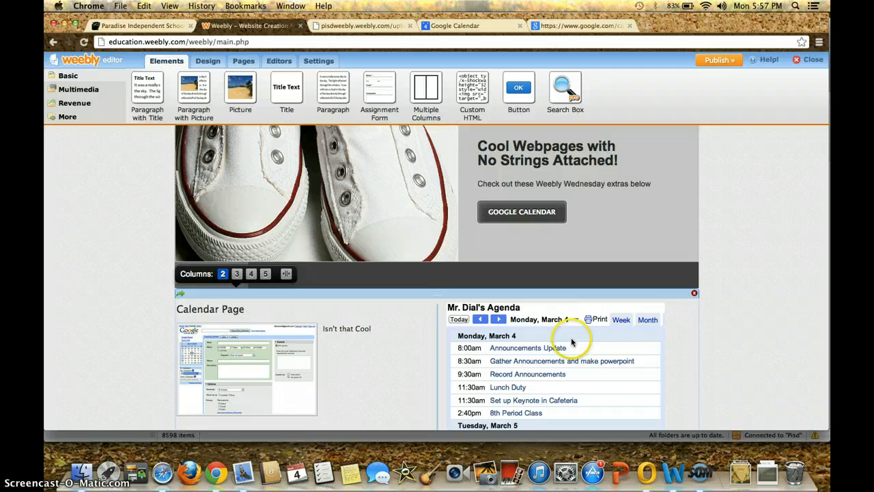
Publish the site and view the live page with the calendar image beside the agenda.
click(718, 60)
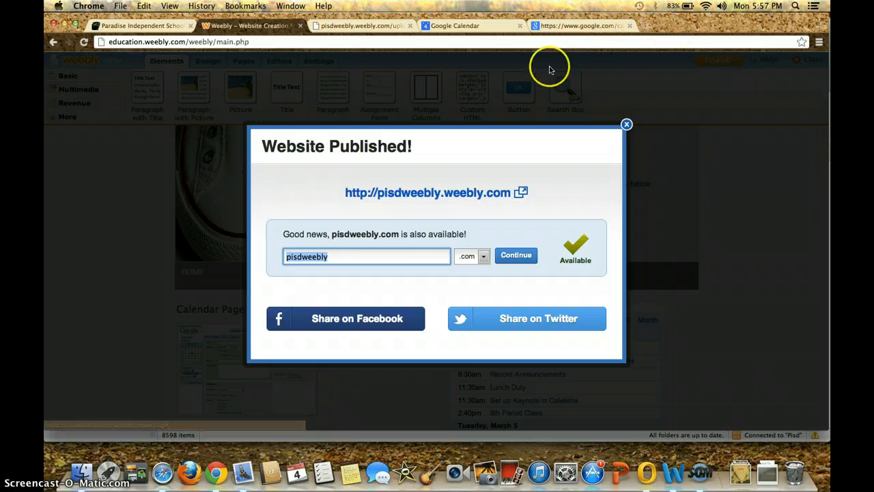
click(425, 191)
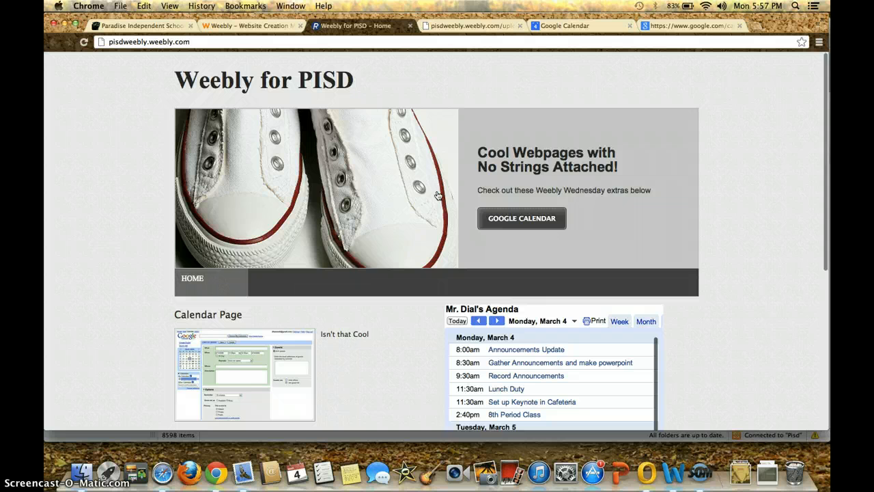
scroll(down, 3)
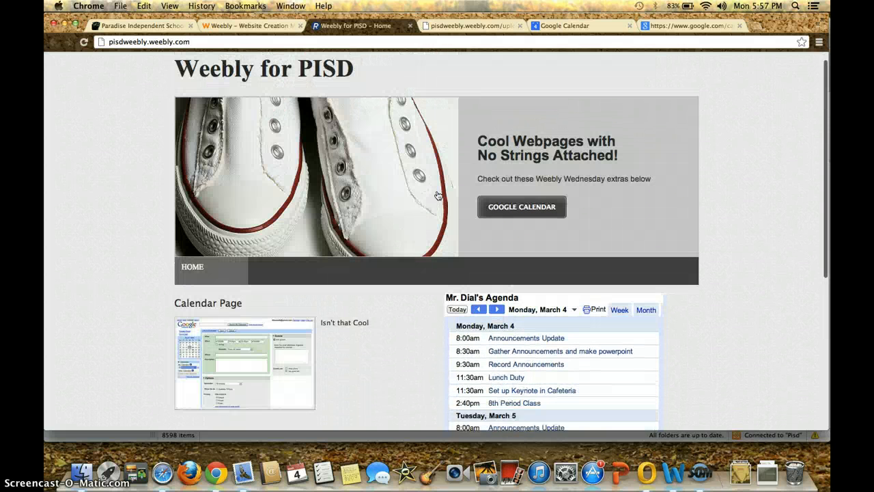
scroll(down, 3)
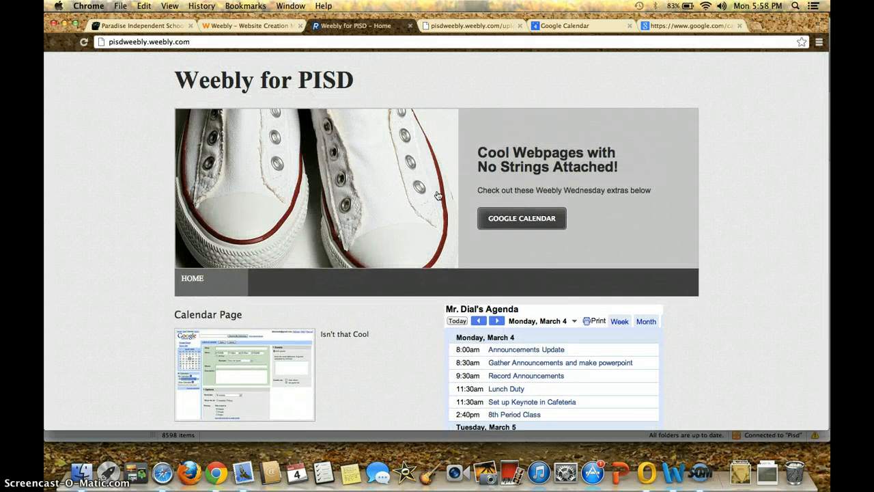